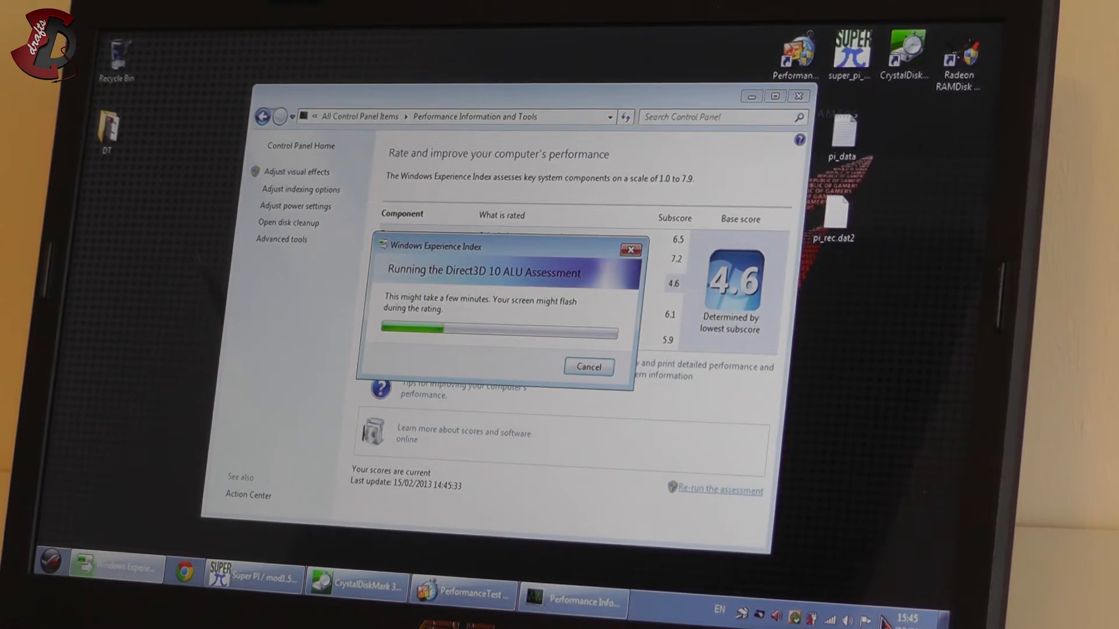
mouse_move(651, 457)
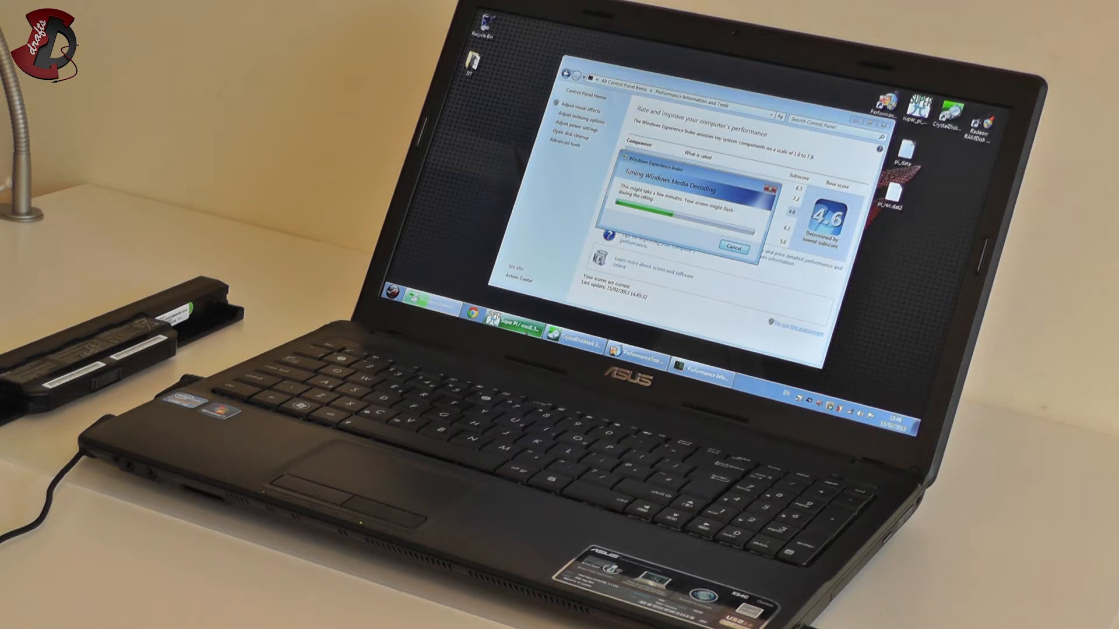
mouse_move(571, 336)
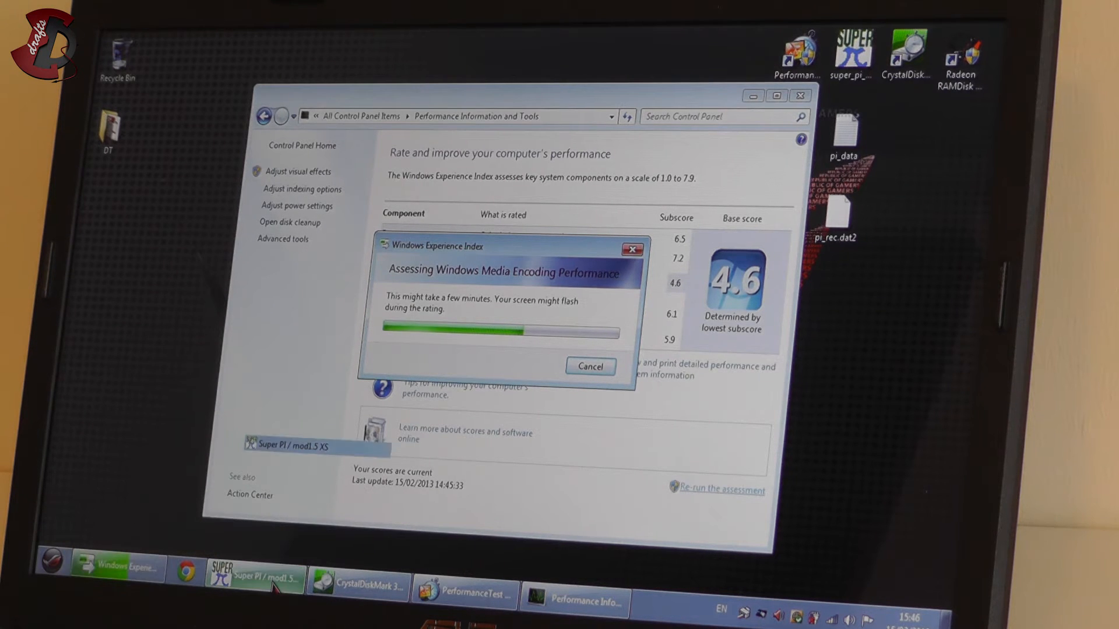
click(252, 581)
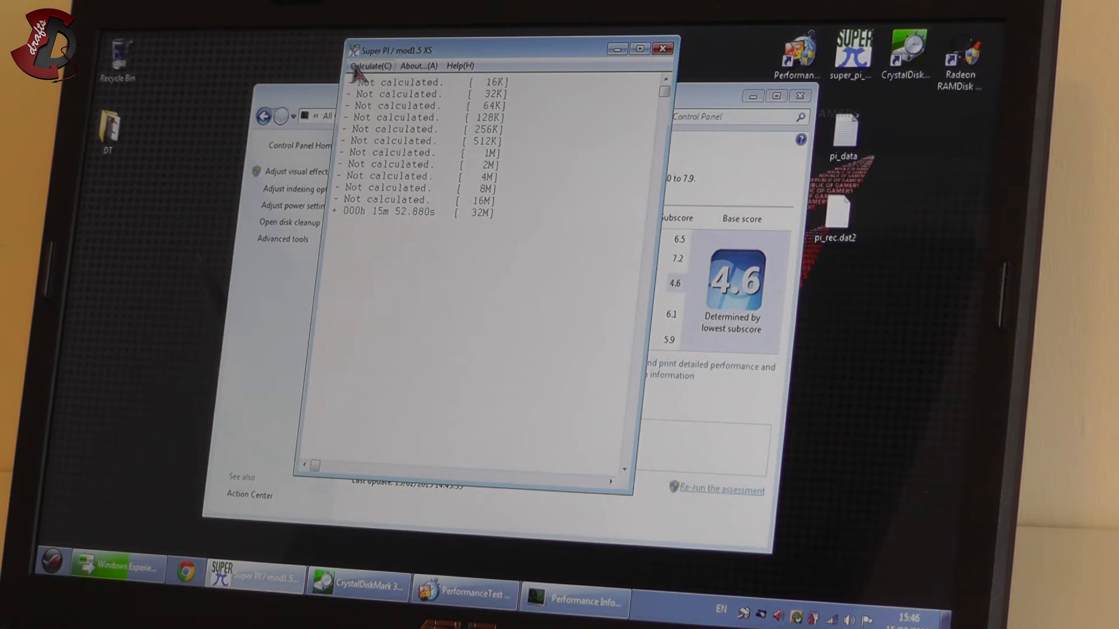
mouse_move(354, 222)
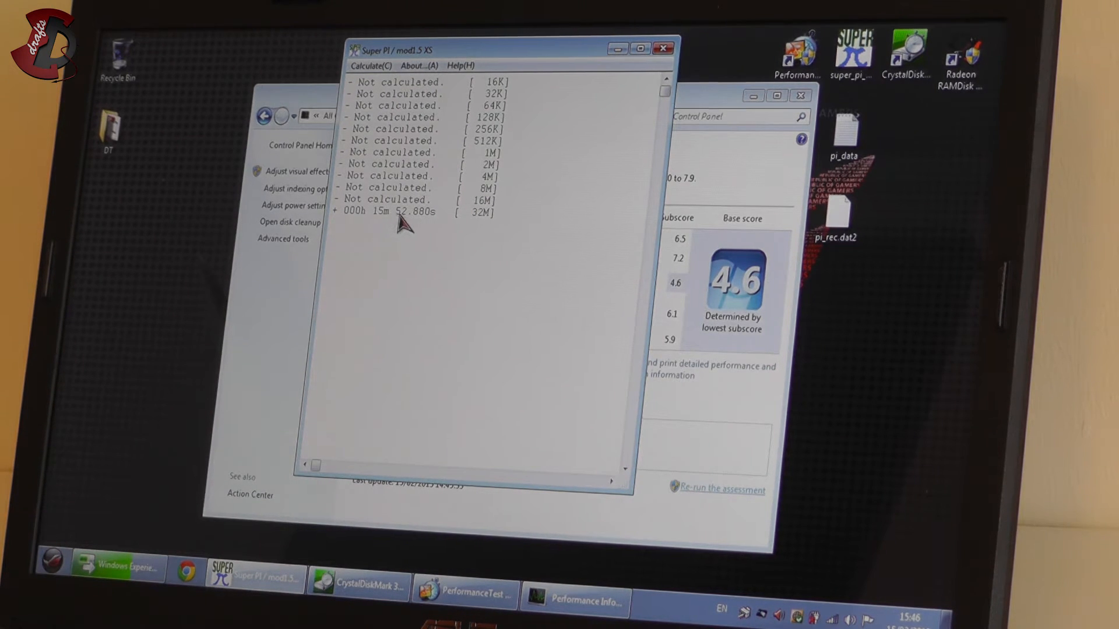
mouse_move(485, 228)
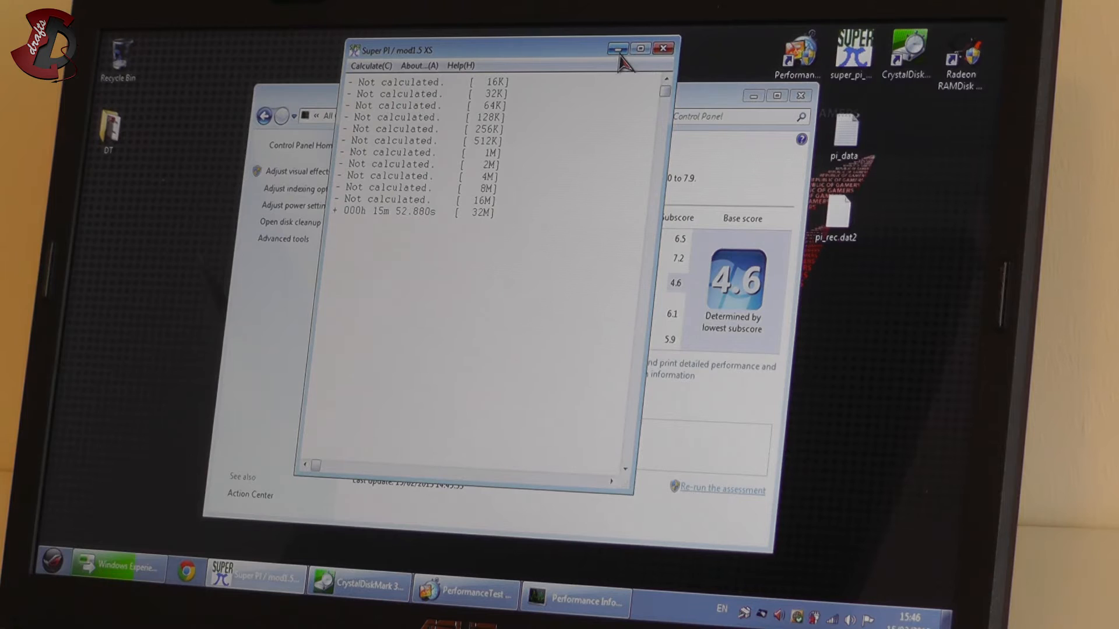
mouse_move(617, 49)
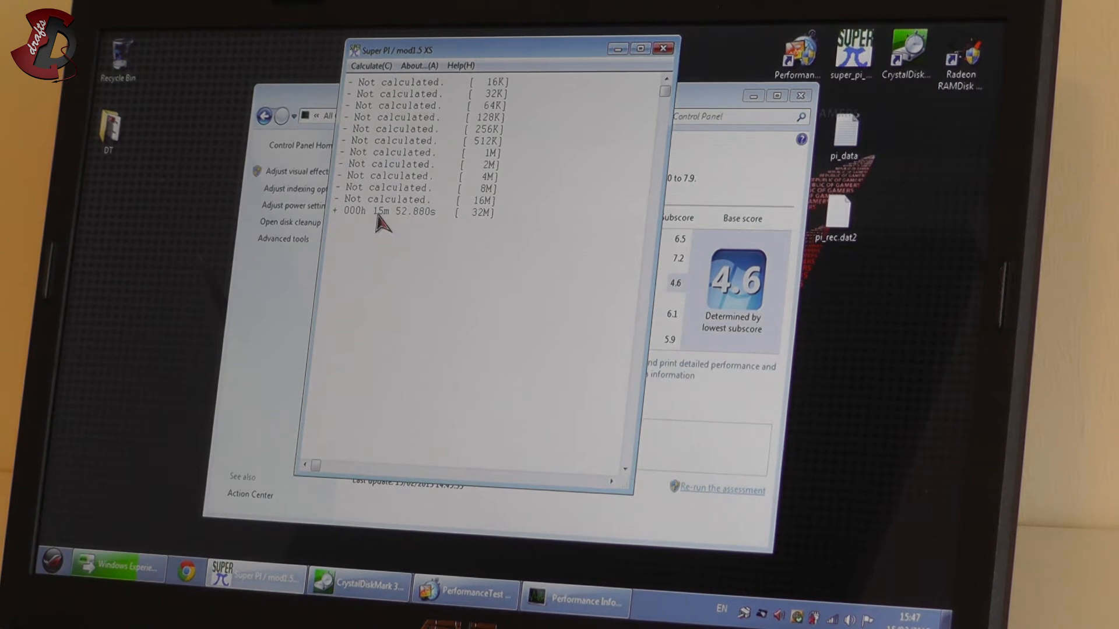
mouse_move(610, 68)
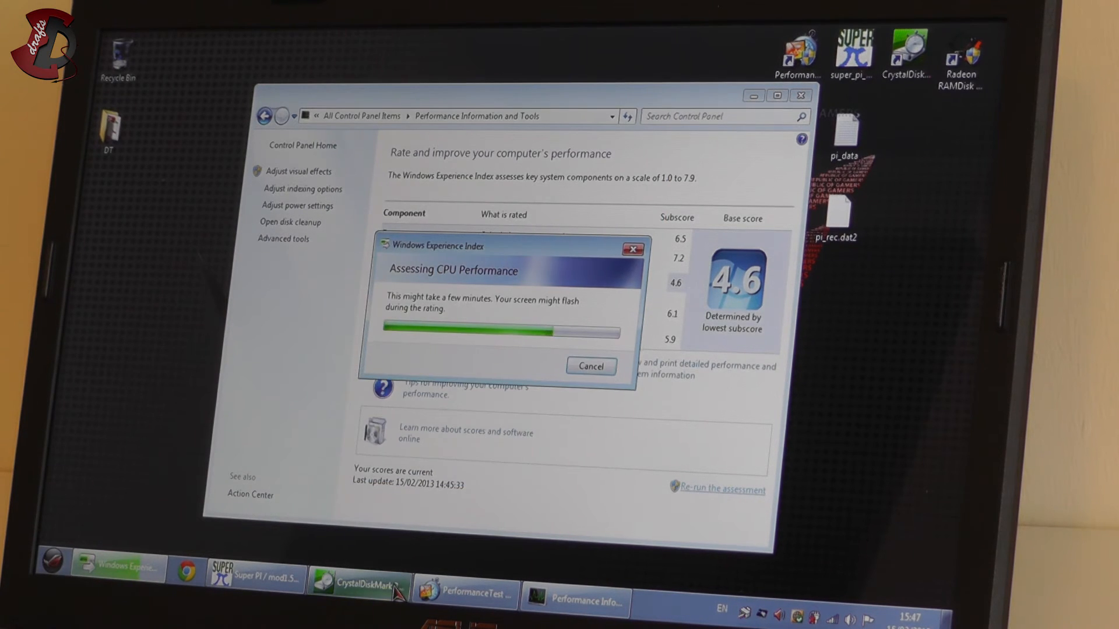
Restore the CrystalDiskMark window with the C: drive results, 104.7 MB/s read and 100.9 MB/s write.
click(359, 589)
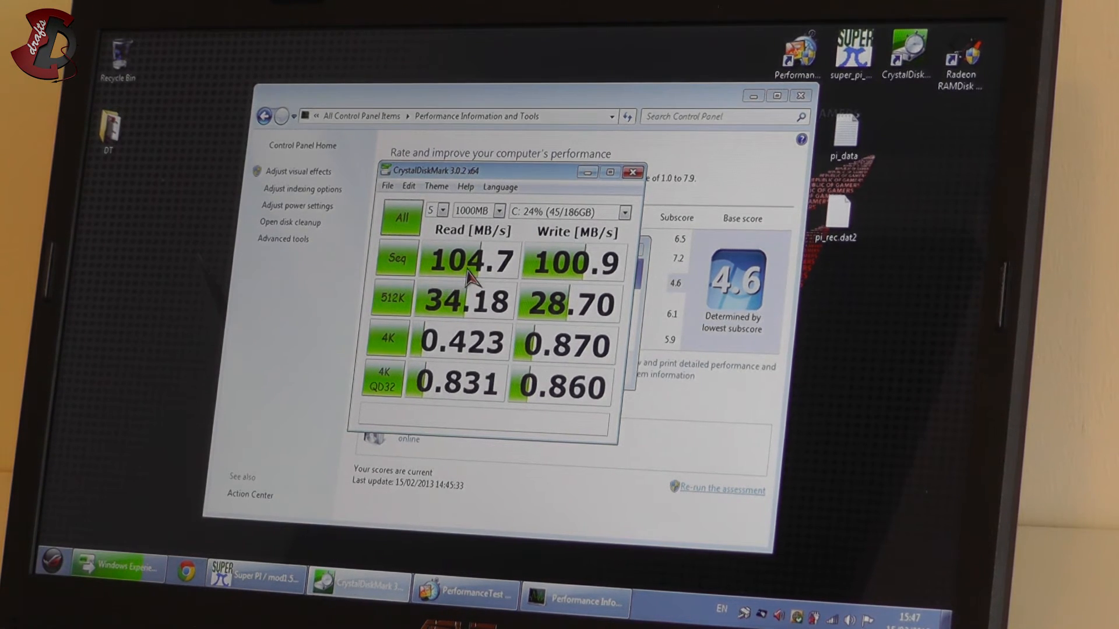
mouse_move(521, 249)
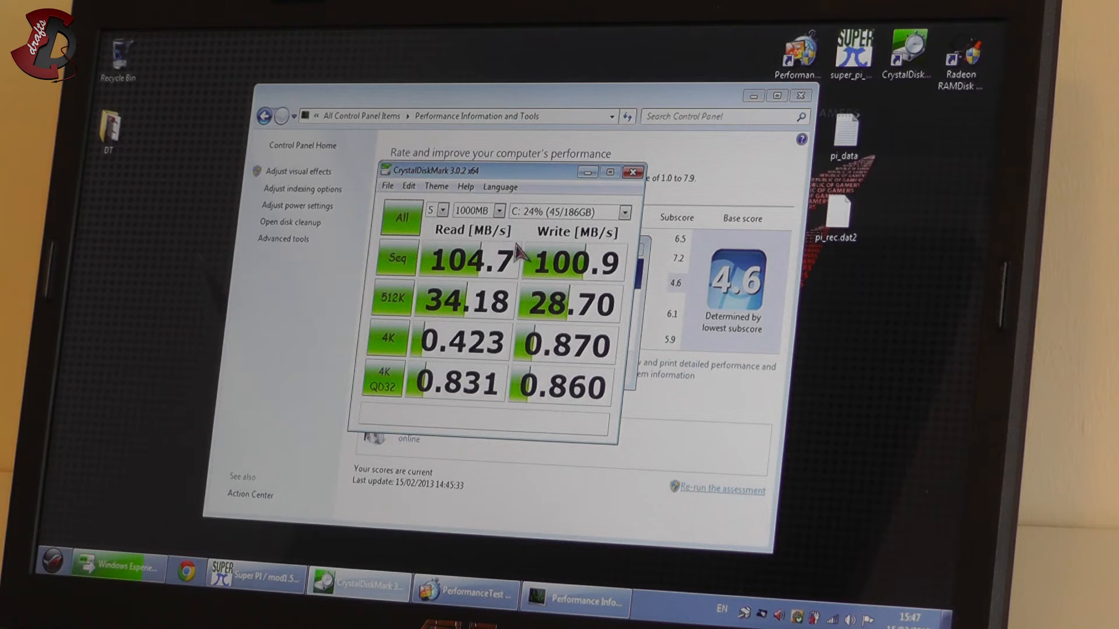
mouse_move(589, 285)
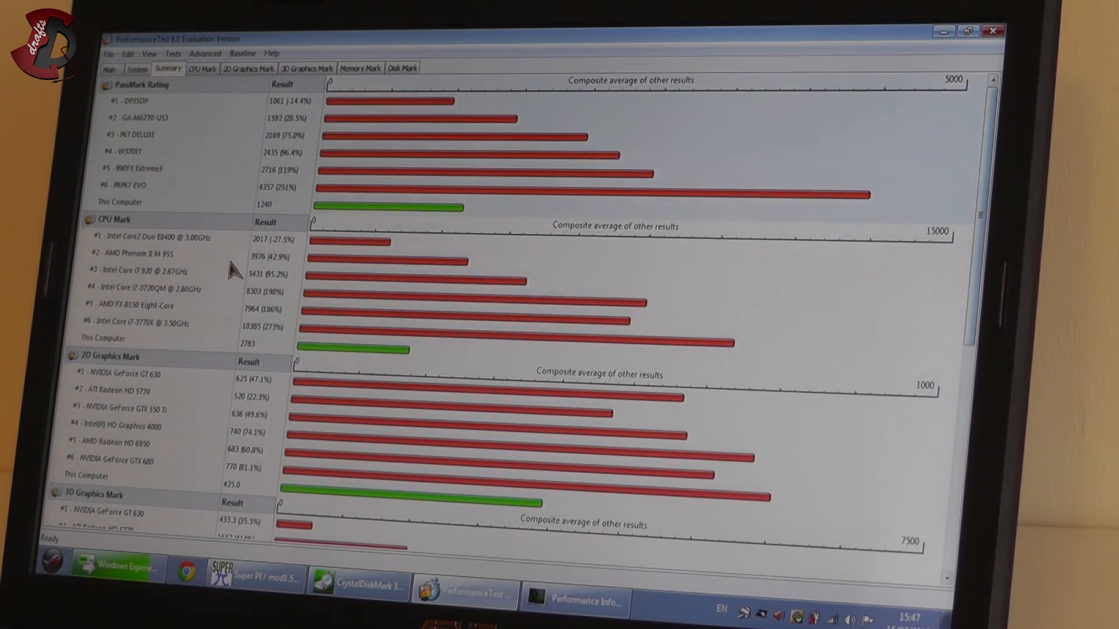
mouse_move(259, 218)
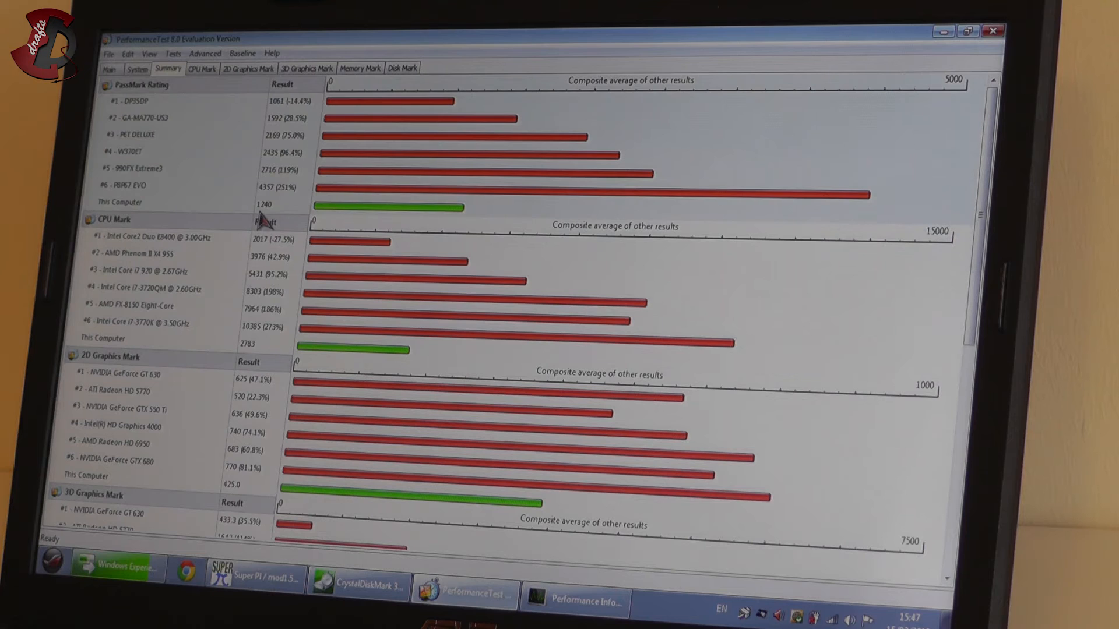
mouse_move(664, 169)
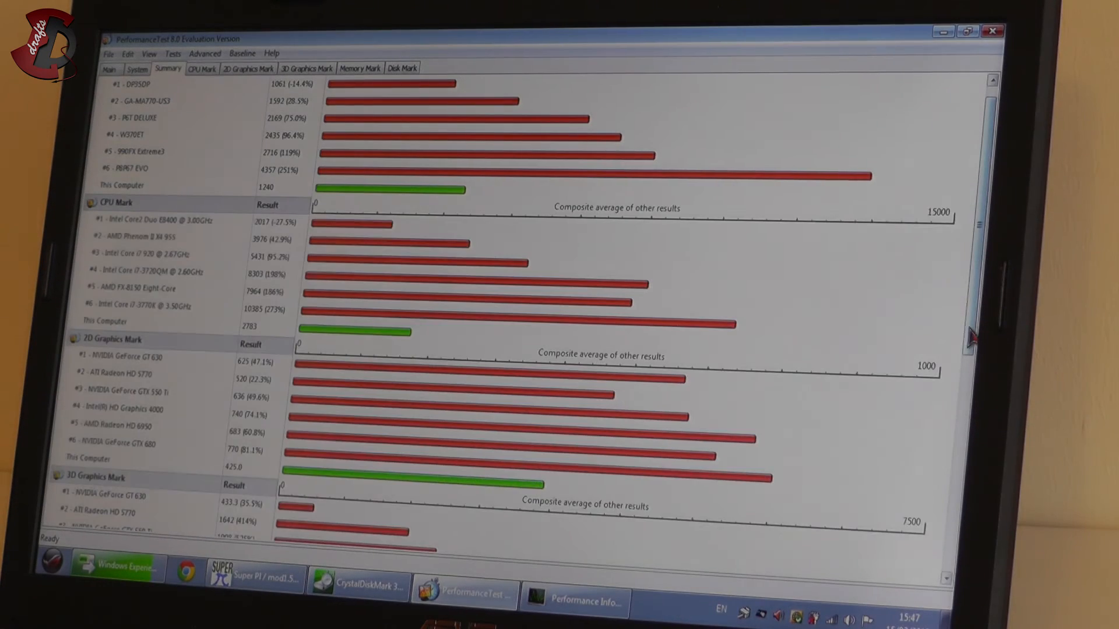
Scroll the PerformanceTest summary past CPU, graphics and memory marks to the Disk Mark score of 745.
scroll(down, 3)
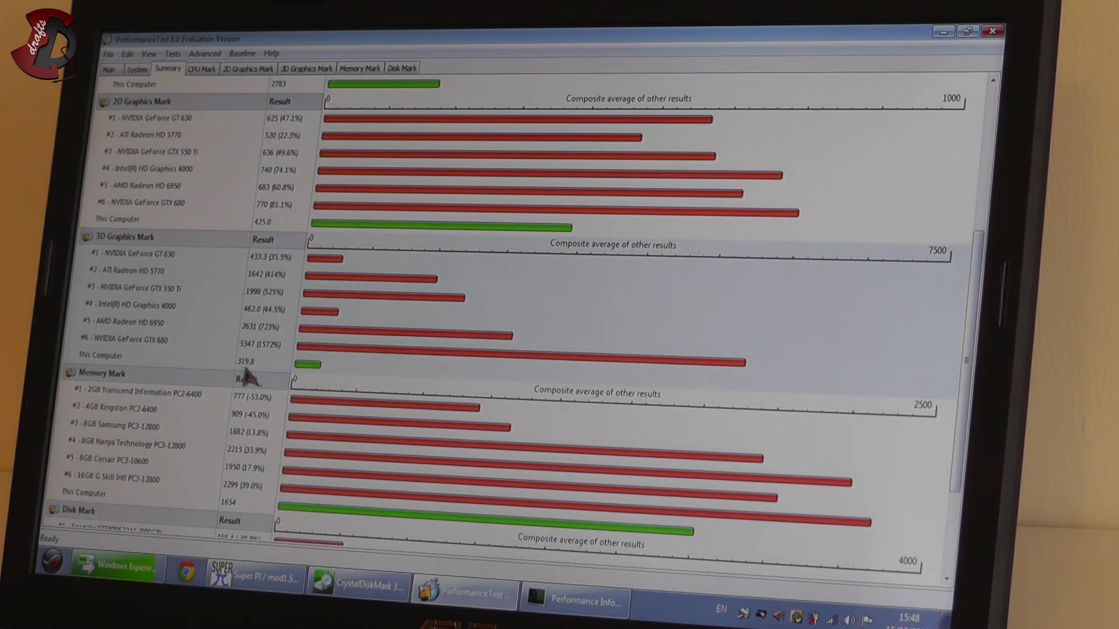
scroll(down, 3)
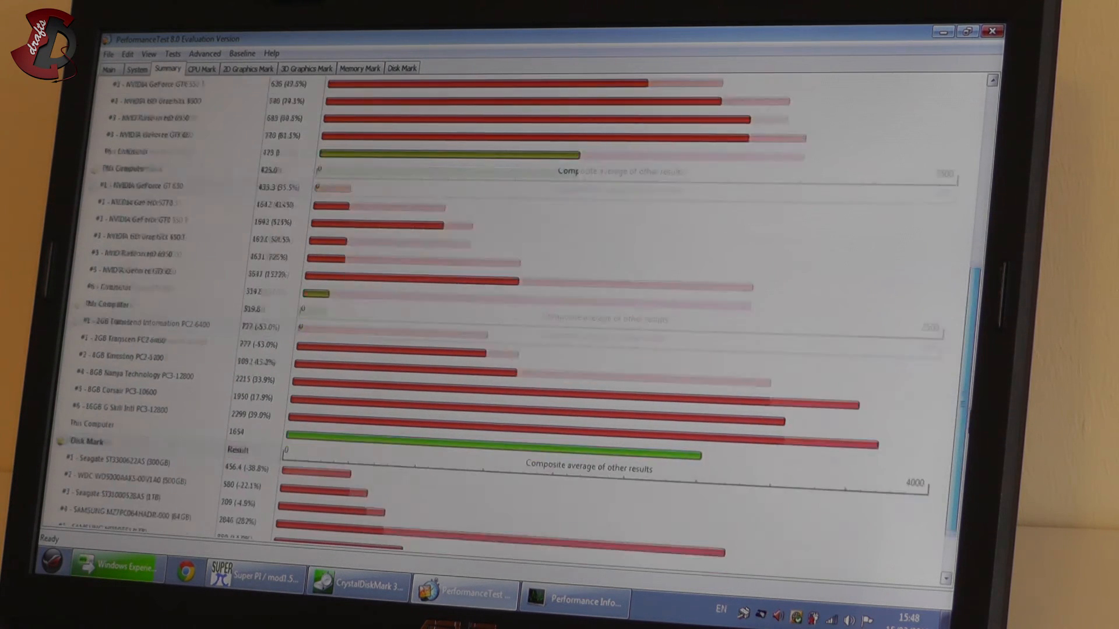
scroll(down, 3)
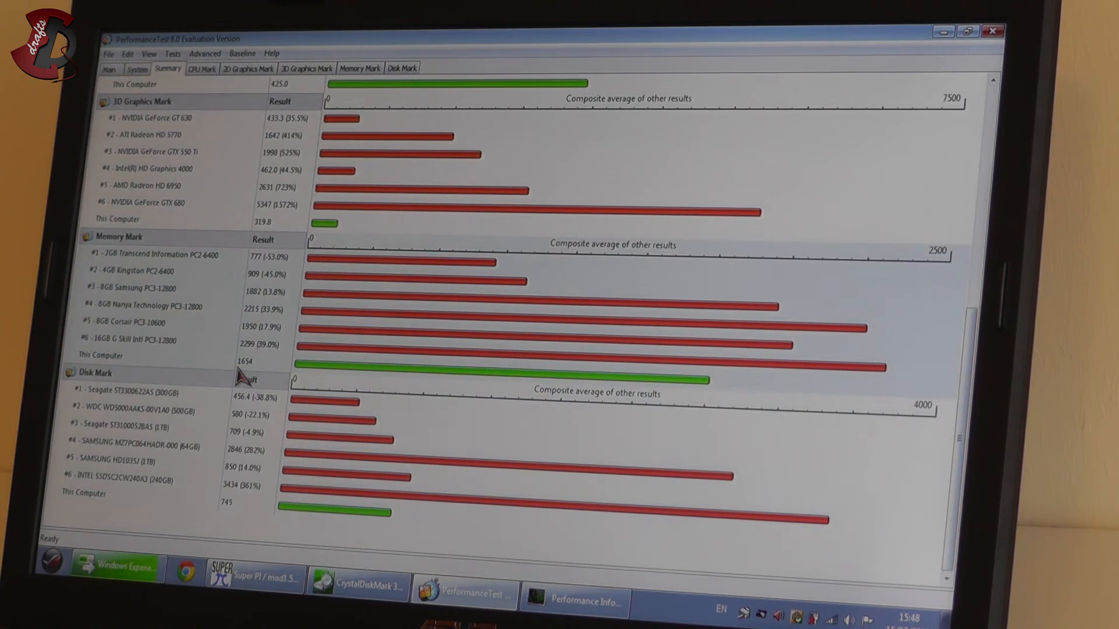
mouse_move(353, 510)
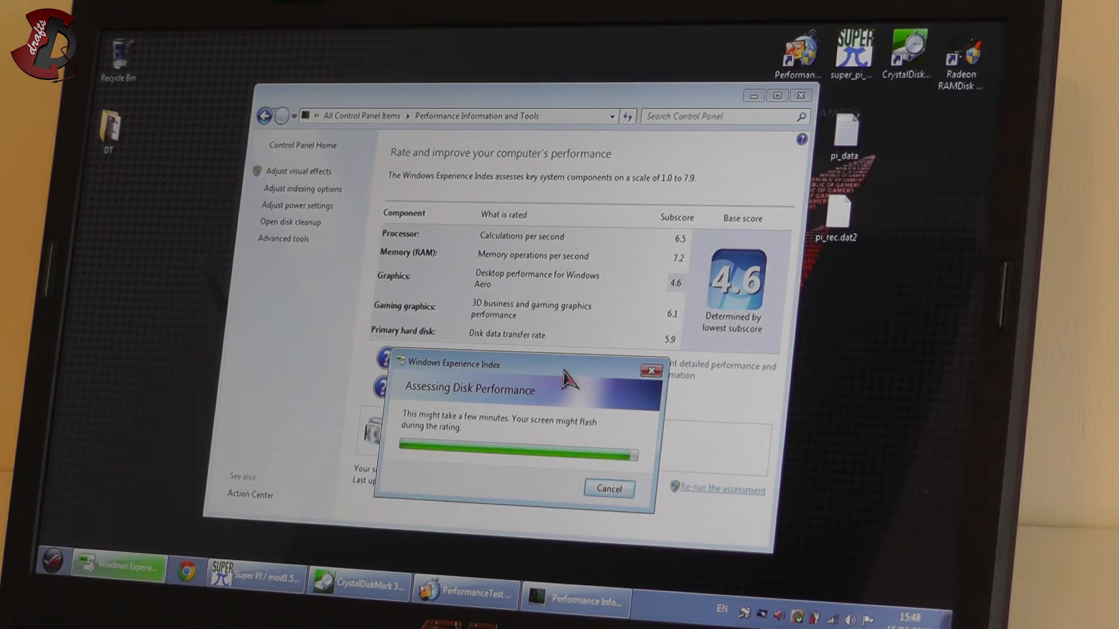
mouse_move(582, 371)
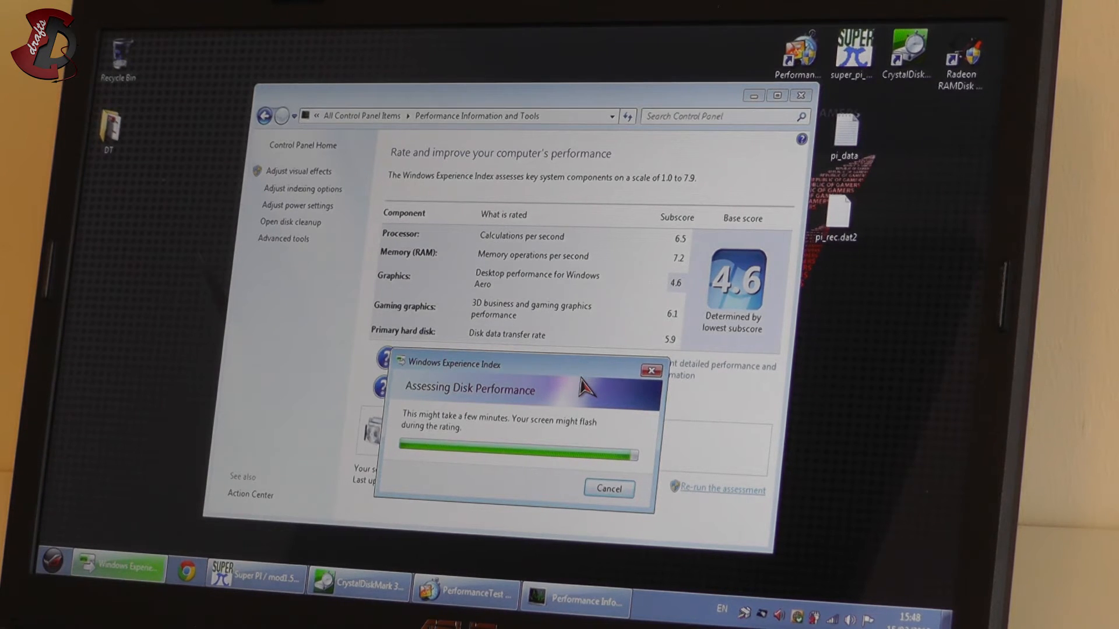
mouse_move(618, 481)
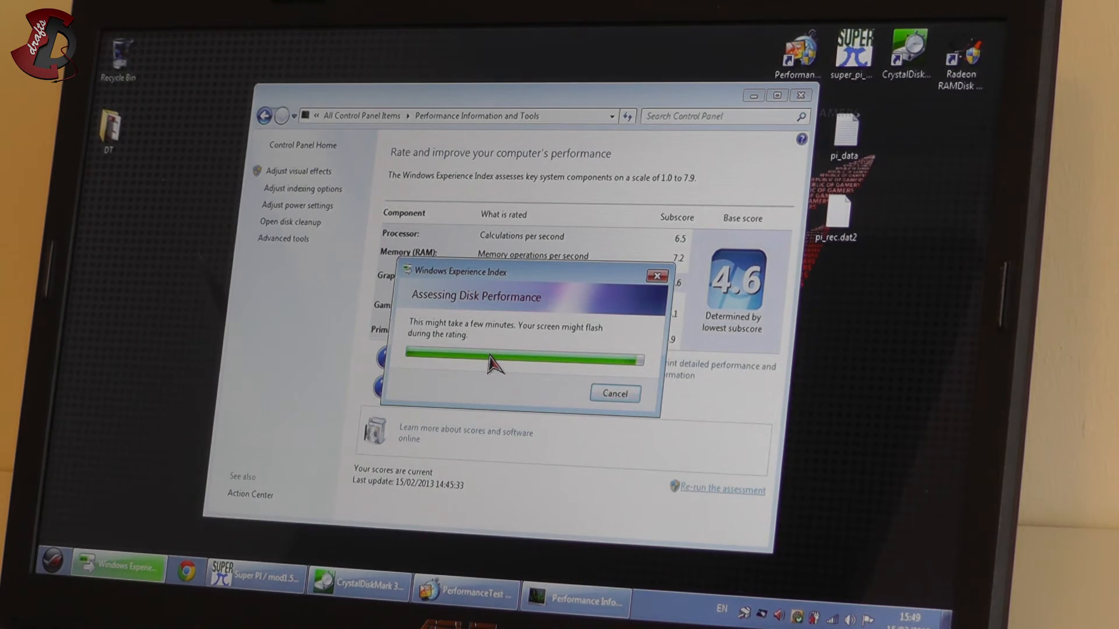
mouse_move(455, 508)
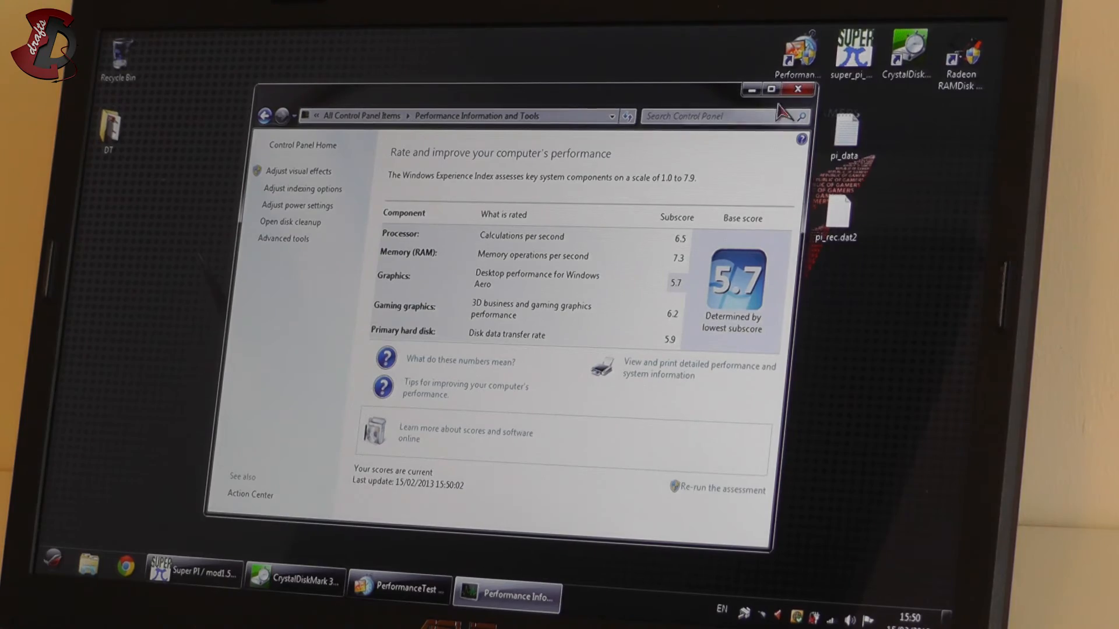
Minimize the Performance Information window with the 5.7 base score to reveal the desktop.
click(770, 89)
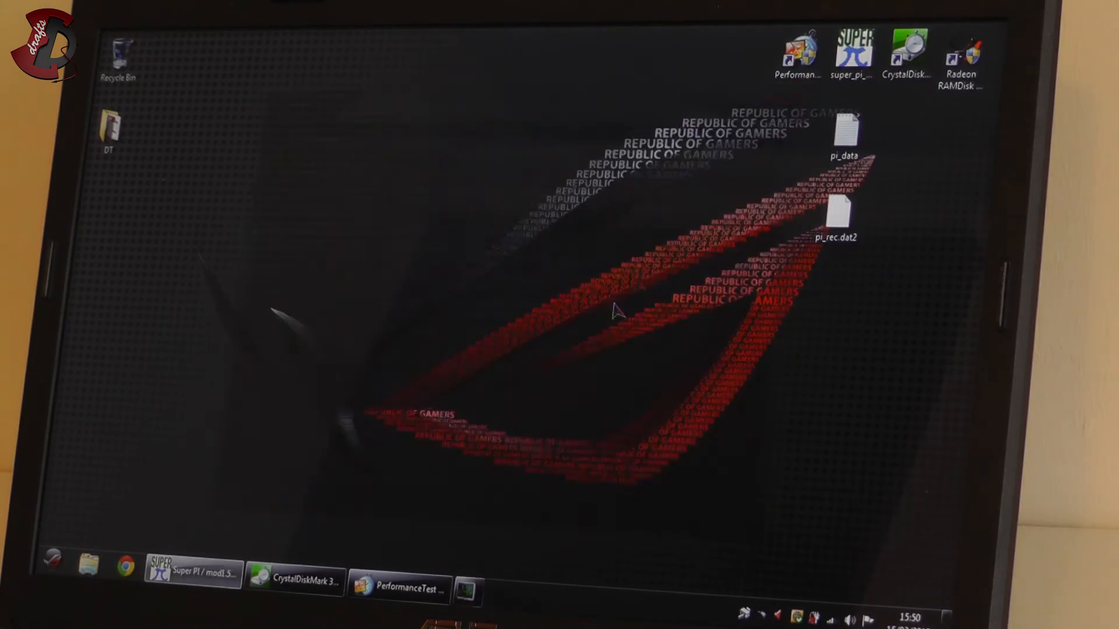
click(399, 579)
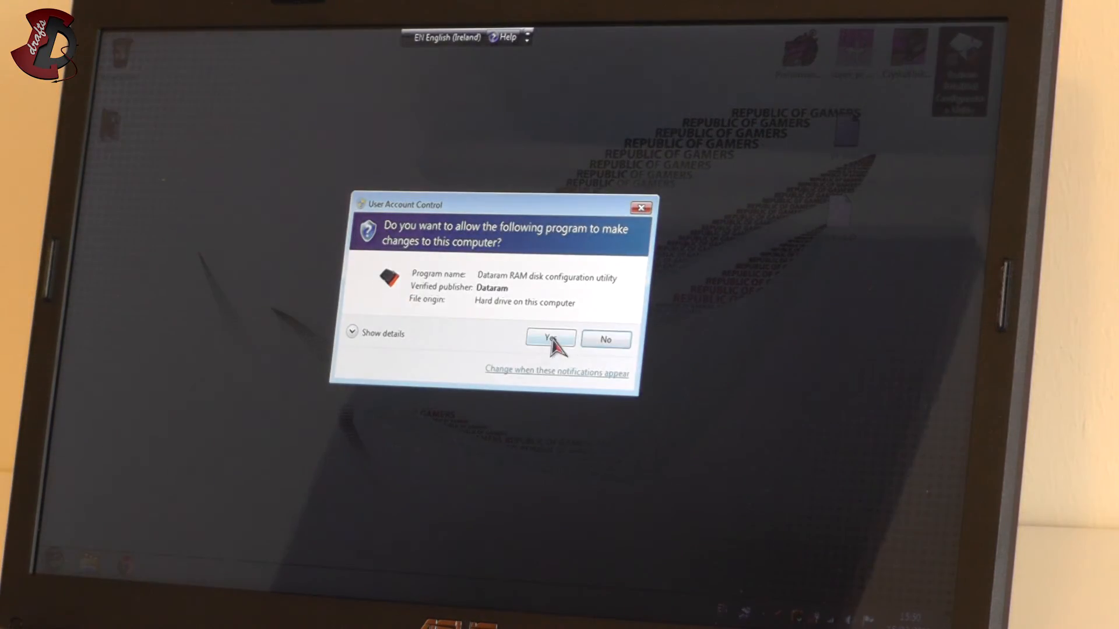
Grant UAC permission to the RAM disk utility and land on its Settings with a 4092 MB disk.
click(549, 338)
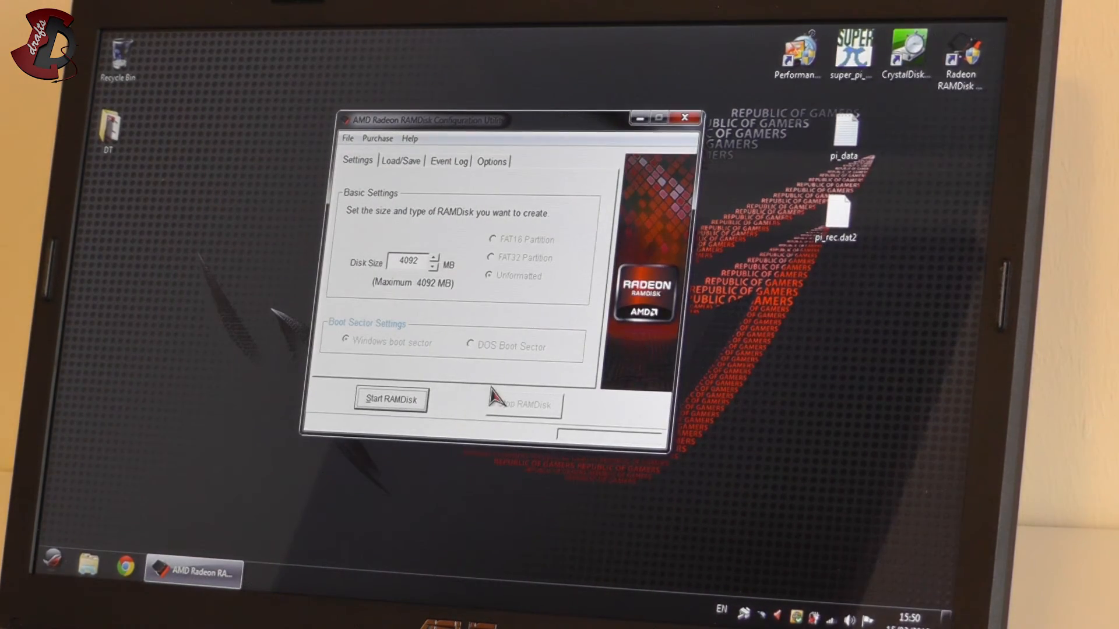
click(400, 161)
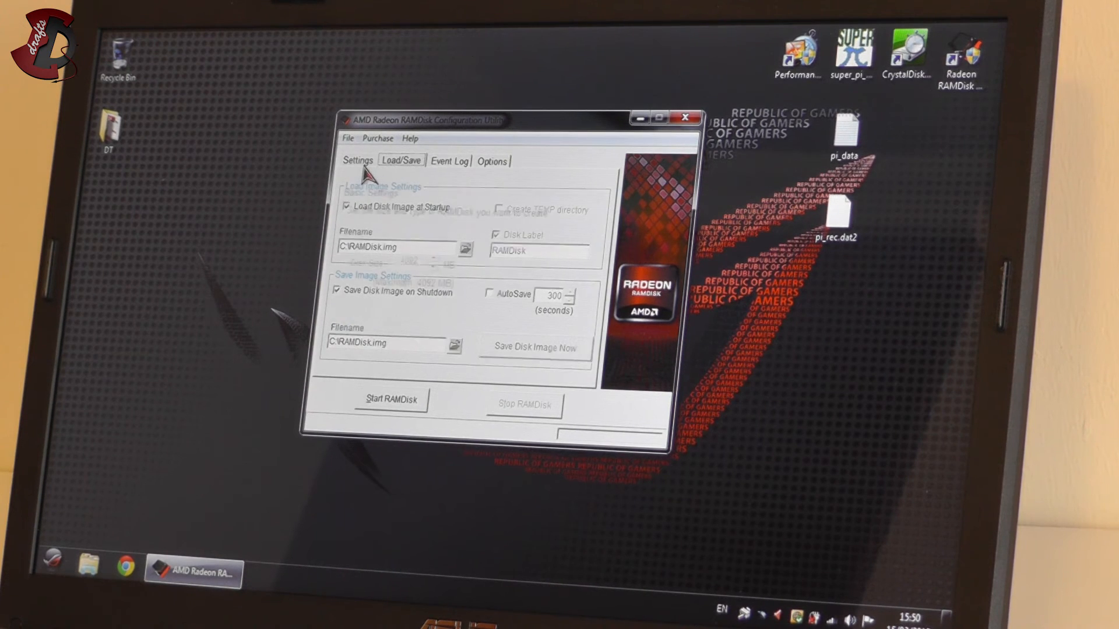
click(358, 161)
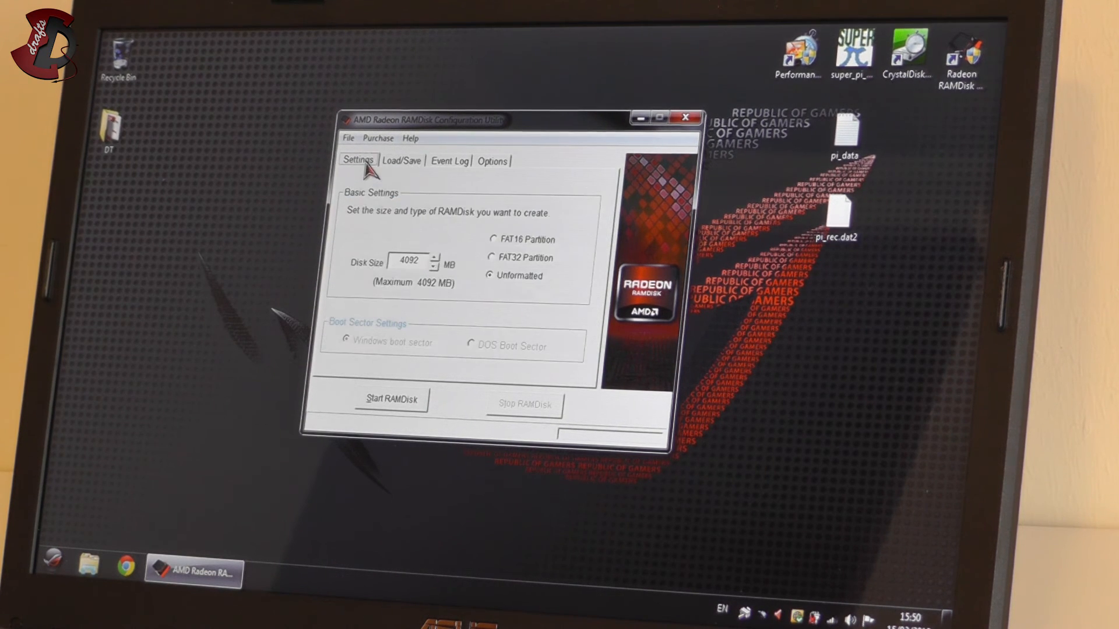
Start a 4092 MB FAT32 RAM disk with a Windows boot sector, mounted as RAMDISK (F:).
click(491, 257)
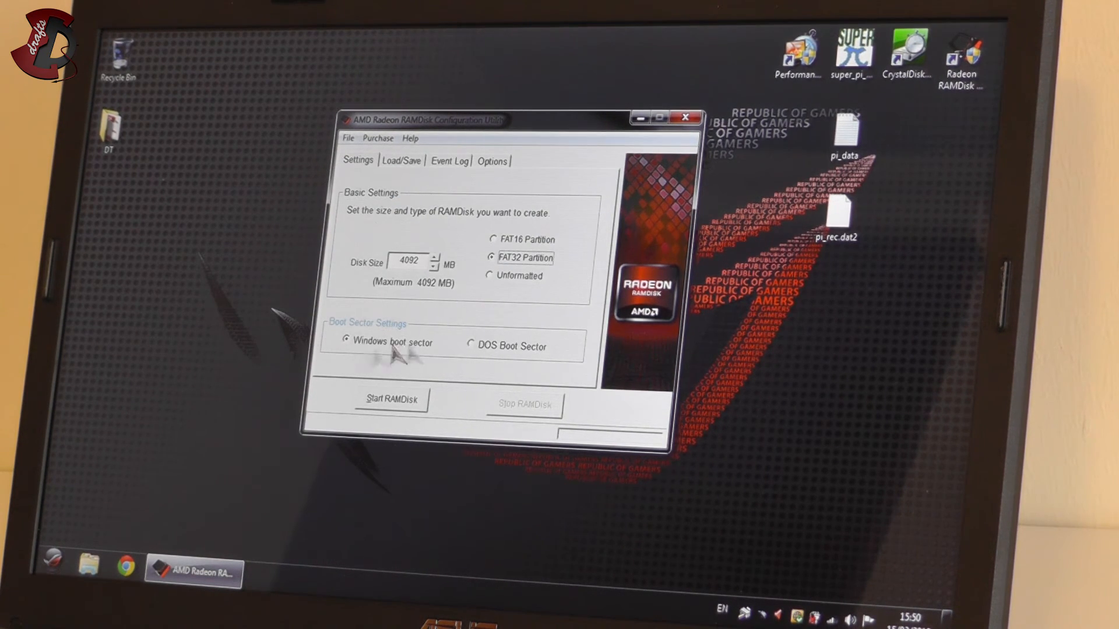
click(392, 398)
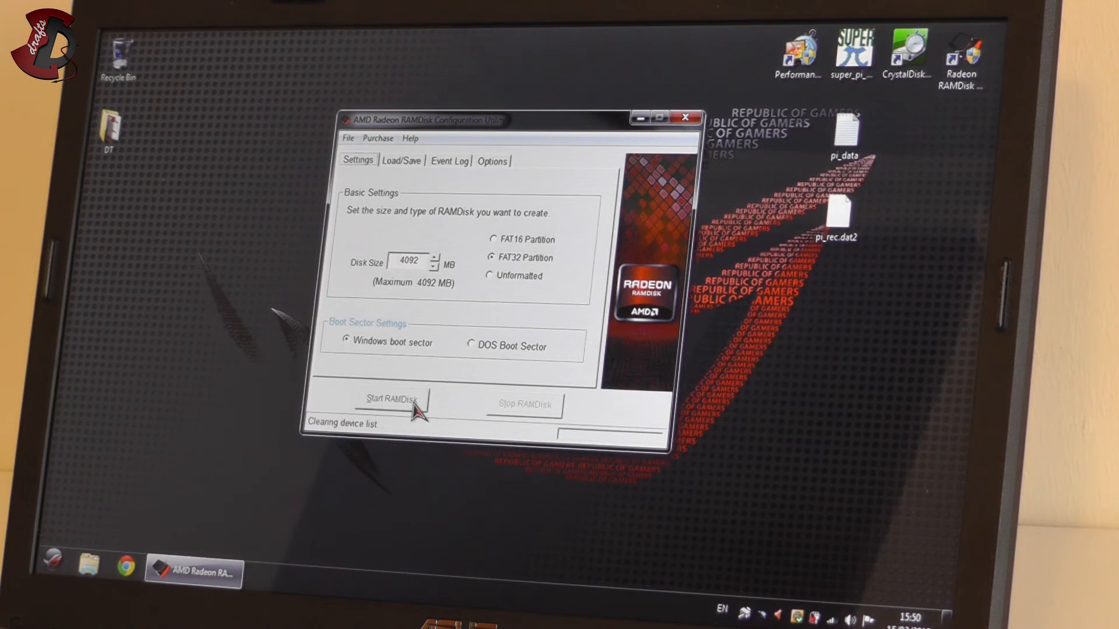
click(391, 399)
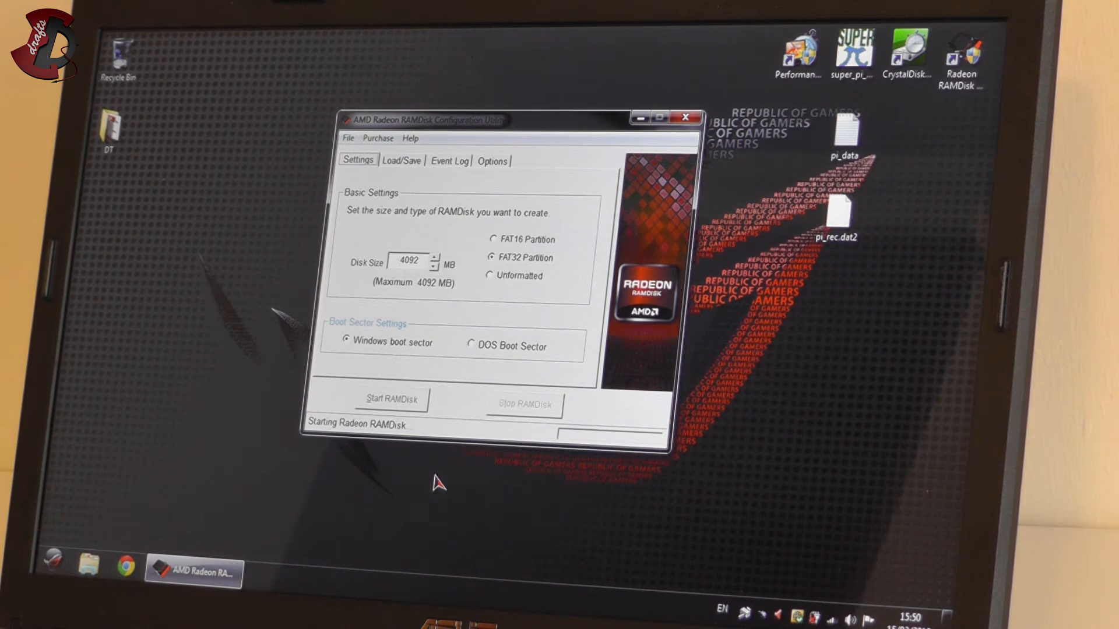
click(392, 399)
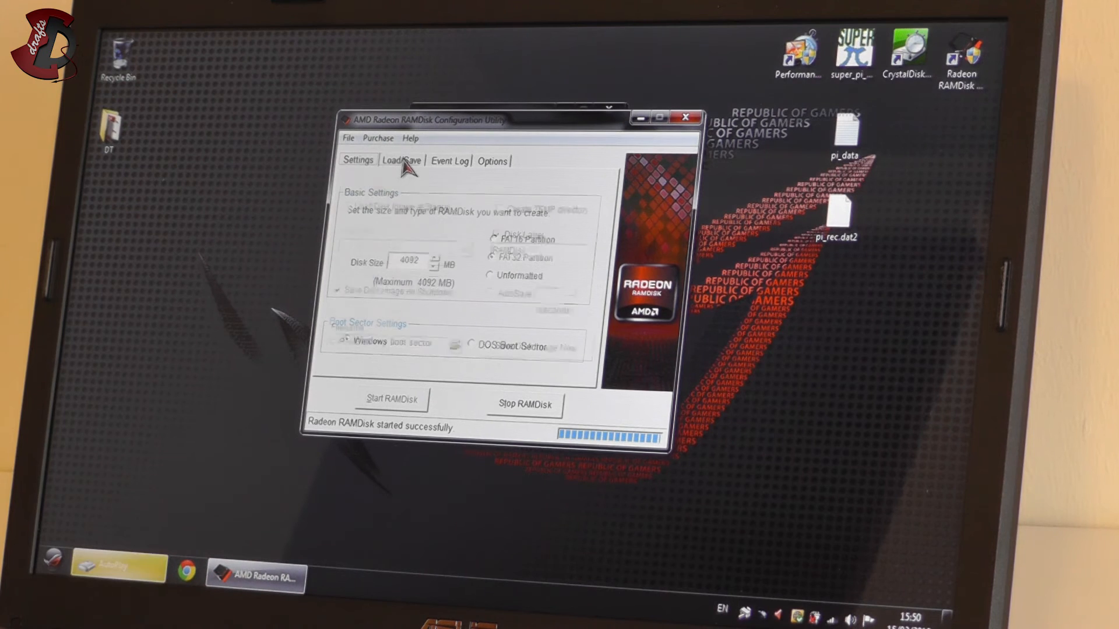
click(401, 159)
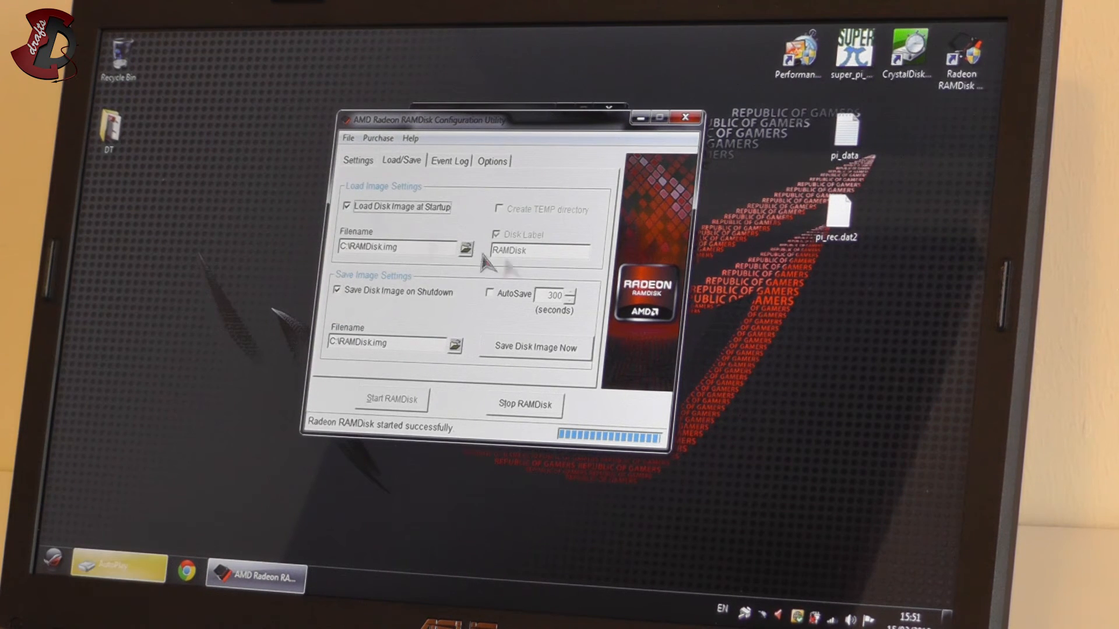
click(358, 159)
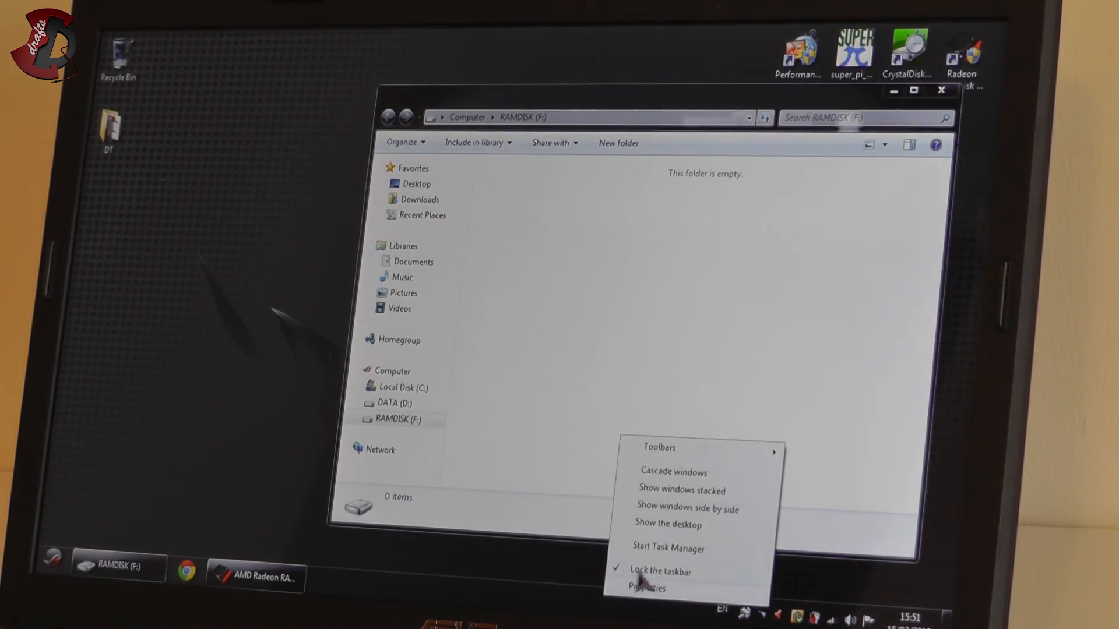
Check memory use in Task Manager (68% in use), then close the empty RAMDISK (F:) Explorer window.
click(668, 548)
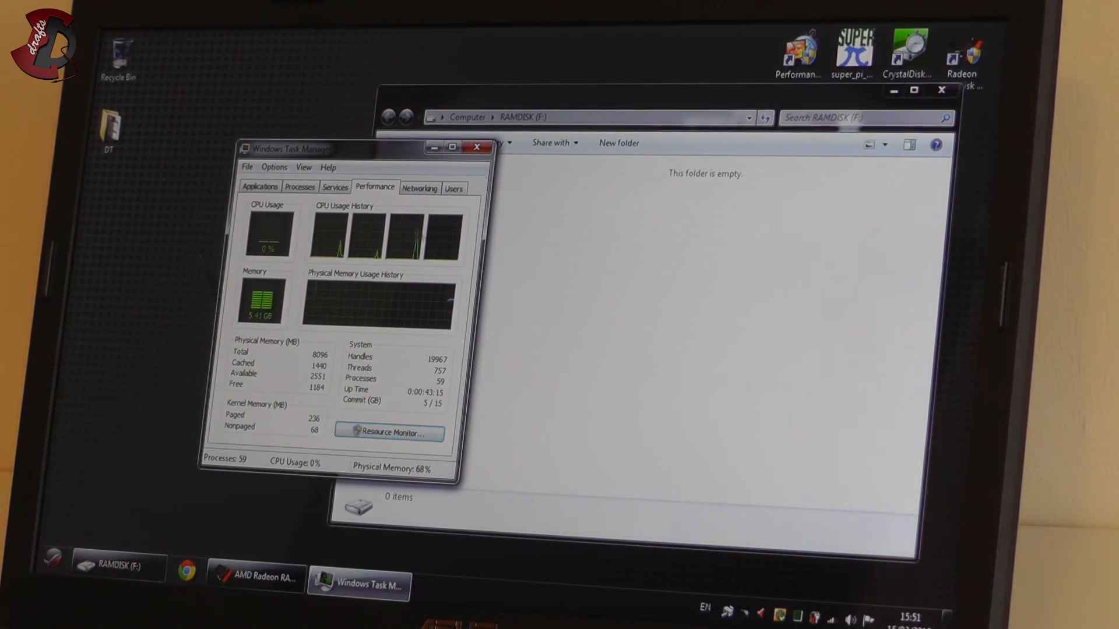
click(476, 147)
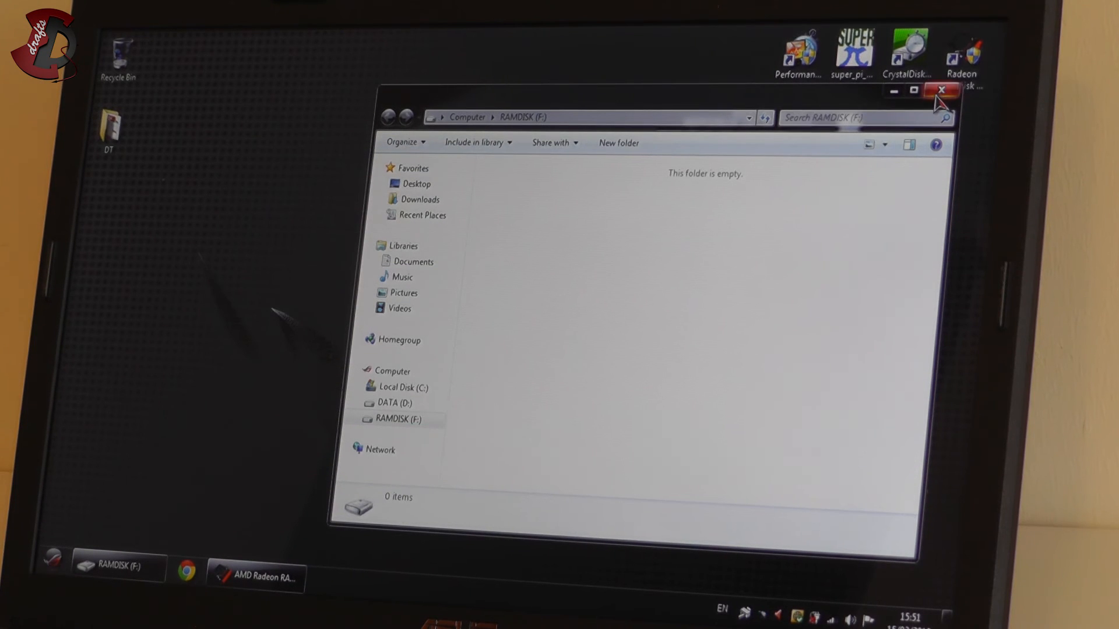
mouse_move(682, 268)
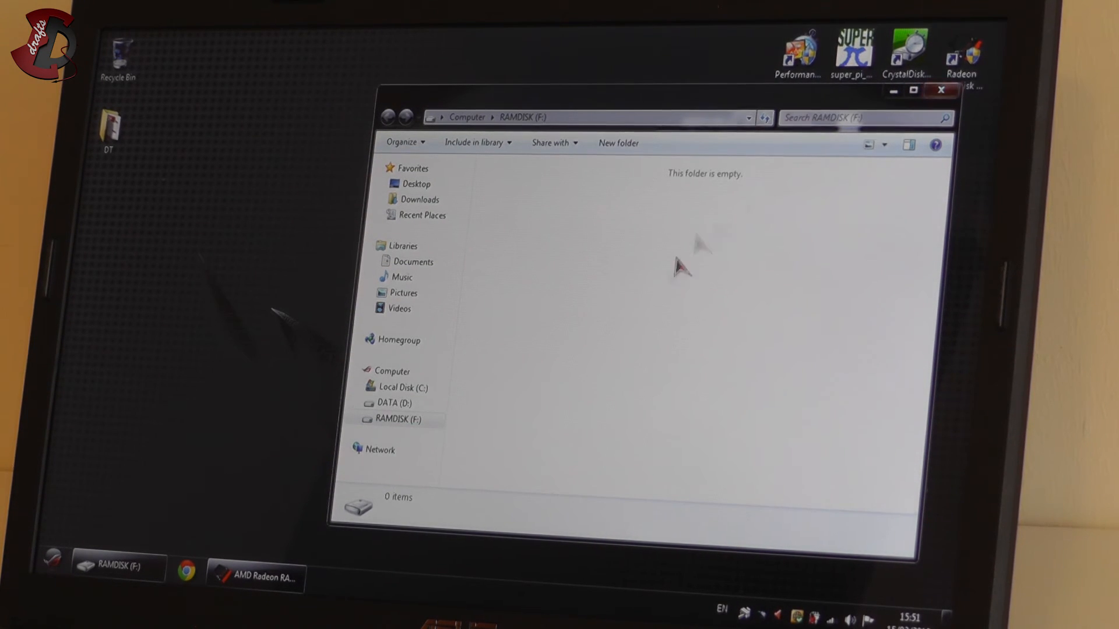
click(255, 576)
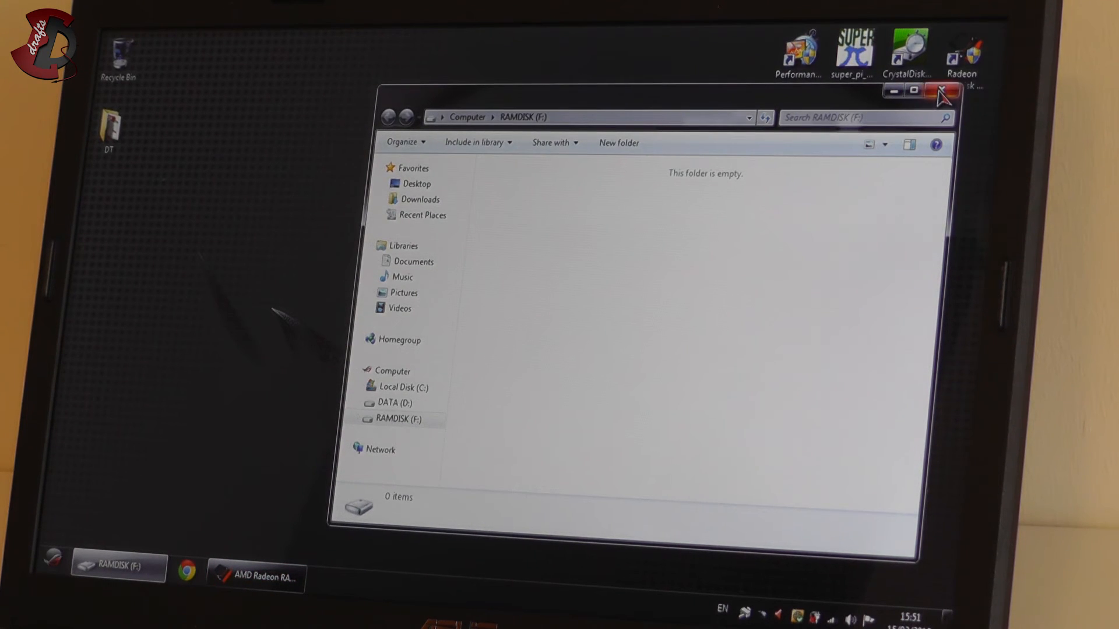
click(941, 91)
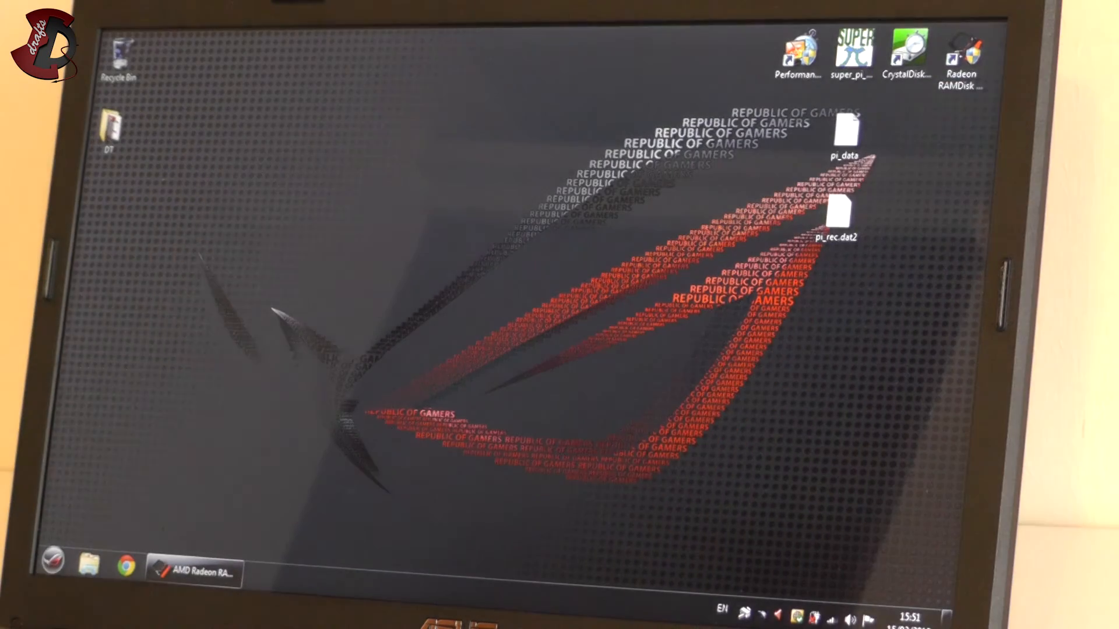
Restore the RAMDisk configuration window and launch CrystalDiskMark from its desktop shortcut.
click(196, 573)
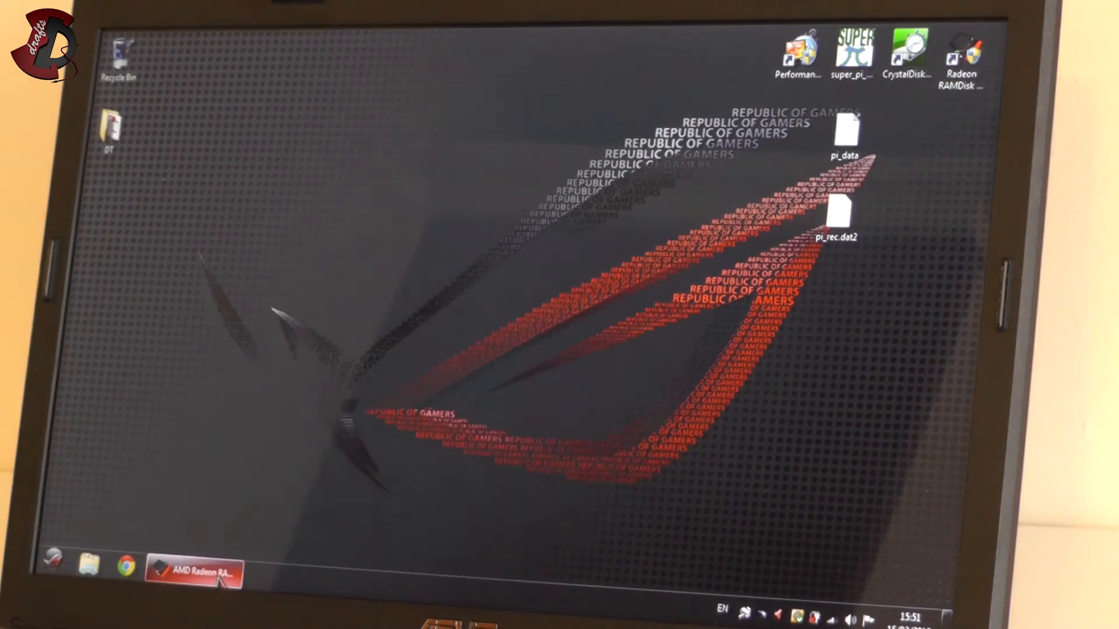
click(199, 573)
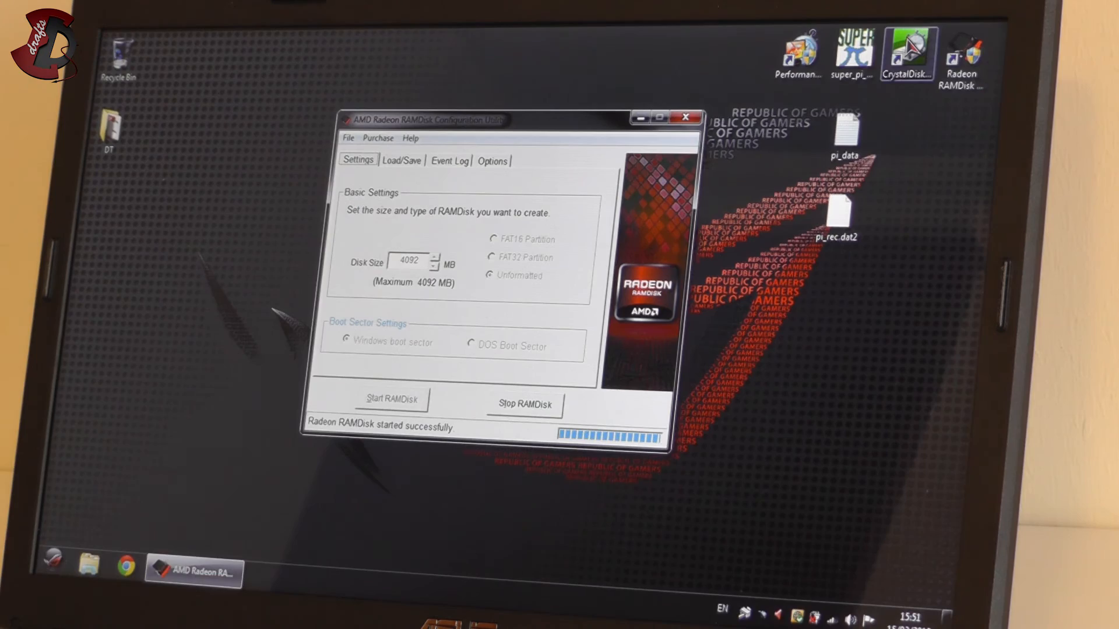
double_click(908, 50)
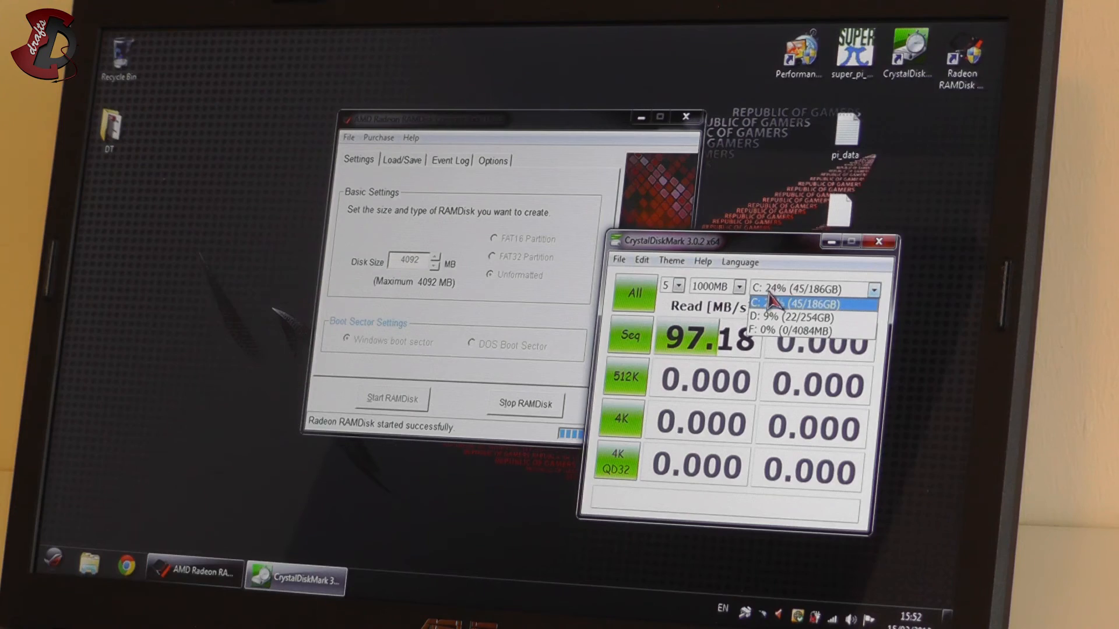
mouse_move(792, 330)
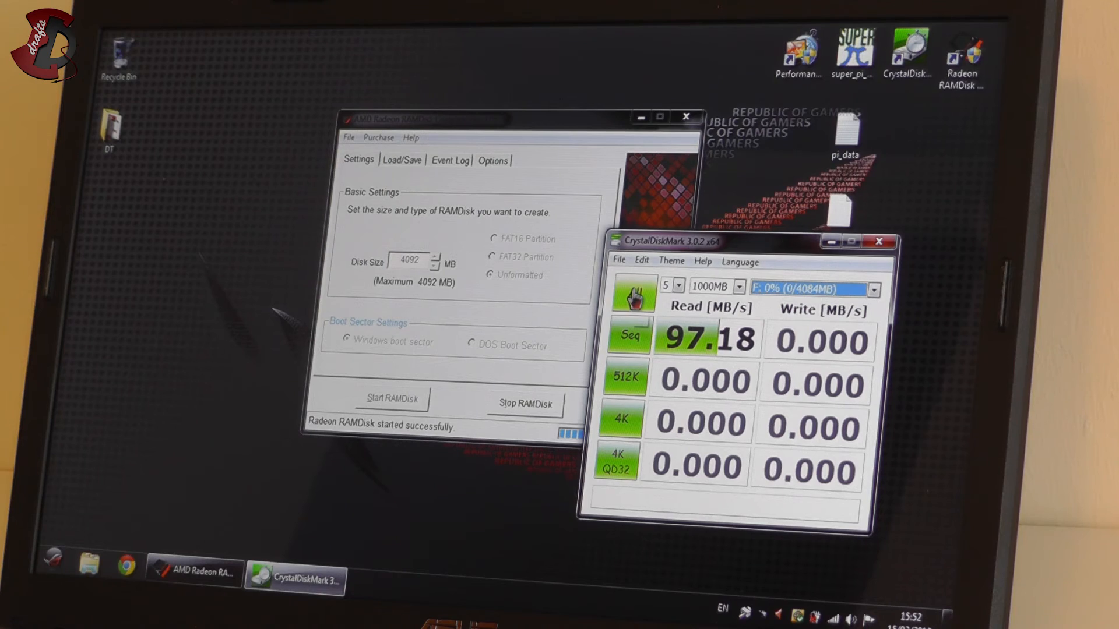
Run all CrystalDiskMark tests on the 4084 MB F: RAM disk, about 3934/5223 MB/s sequential read/write.
click(631, 294)
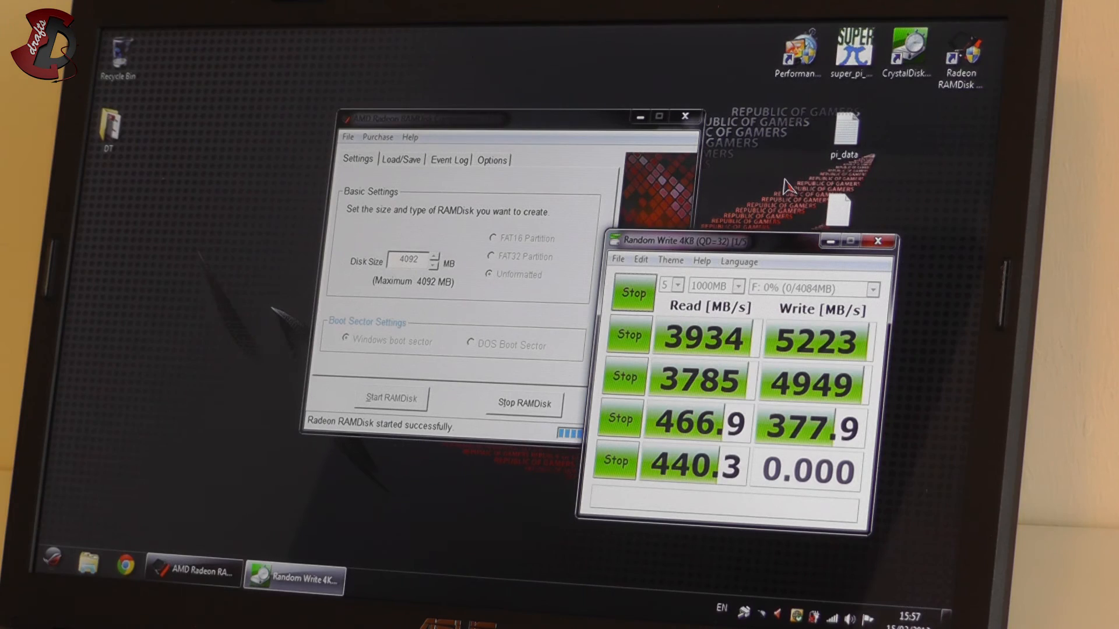